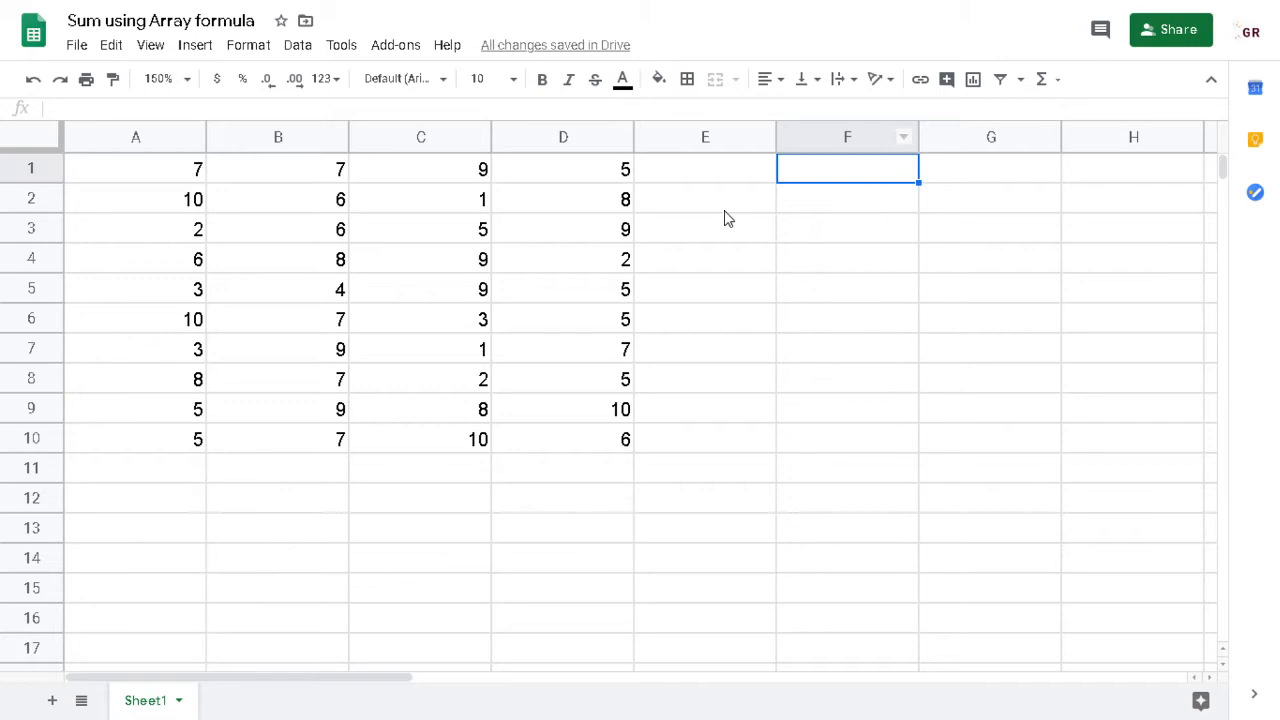
Build the formula =A1*B1 in F1 by referencing the two cells, giving 49.
text(=)
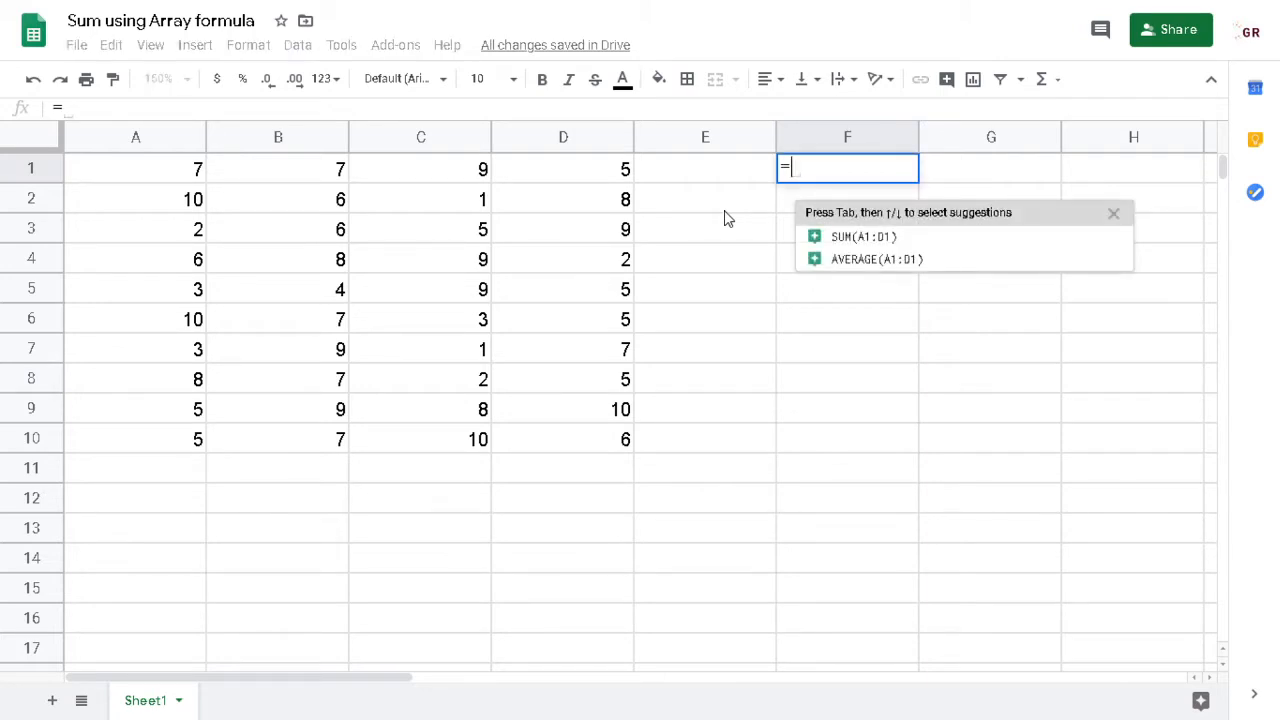
click(136, 168)
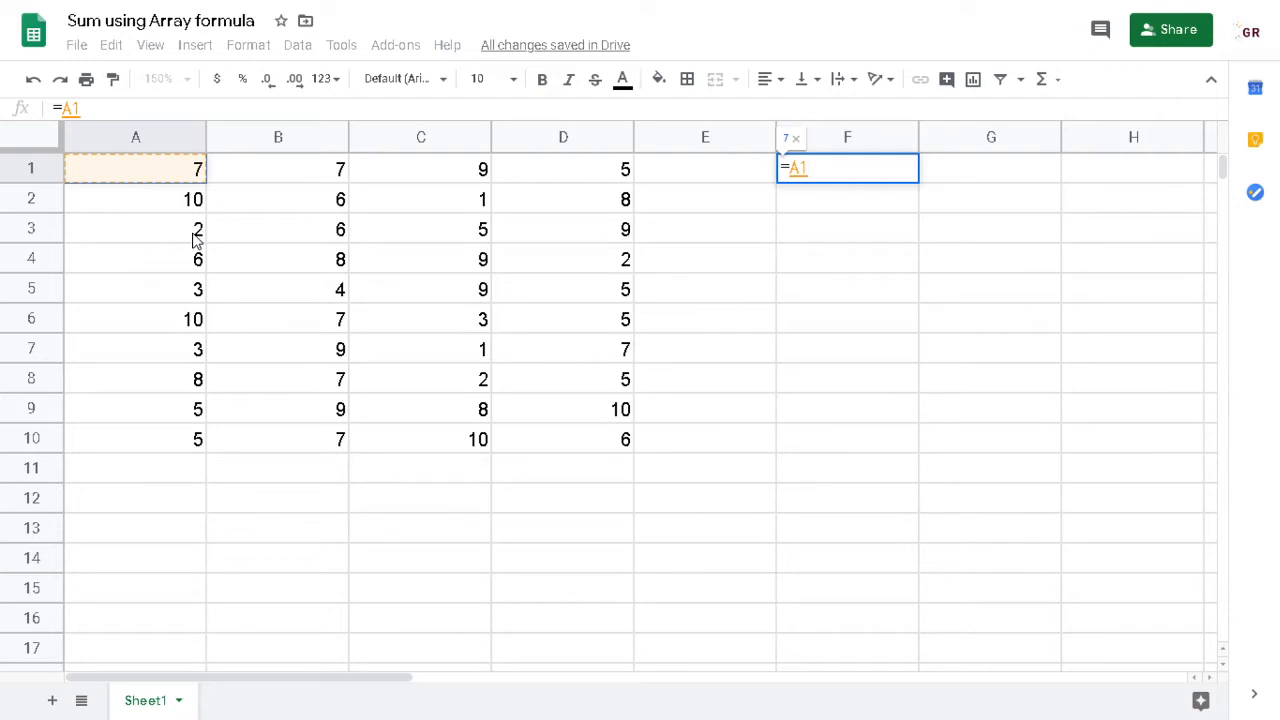
text(*)
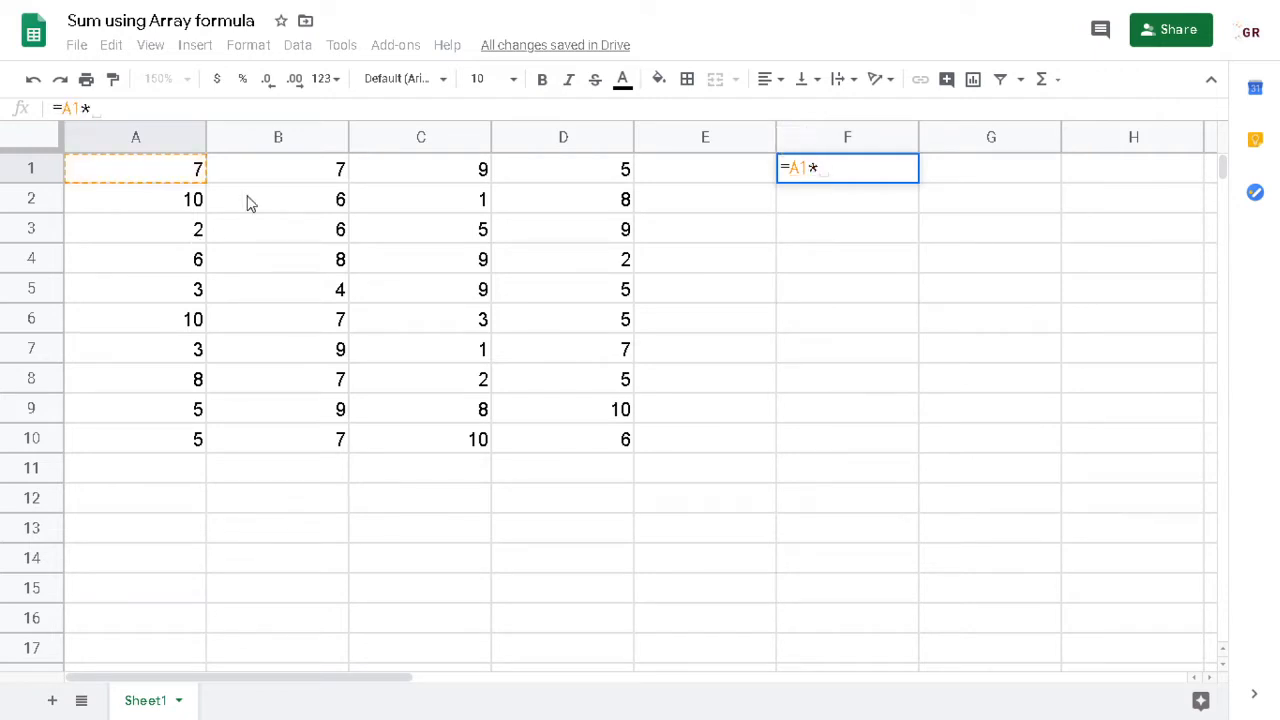
click(278, 168)
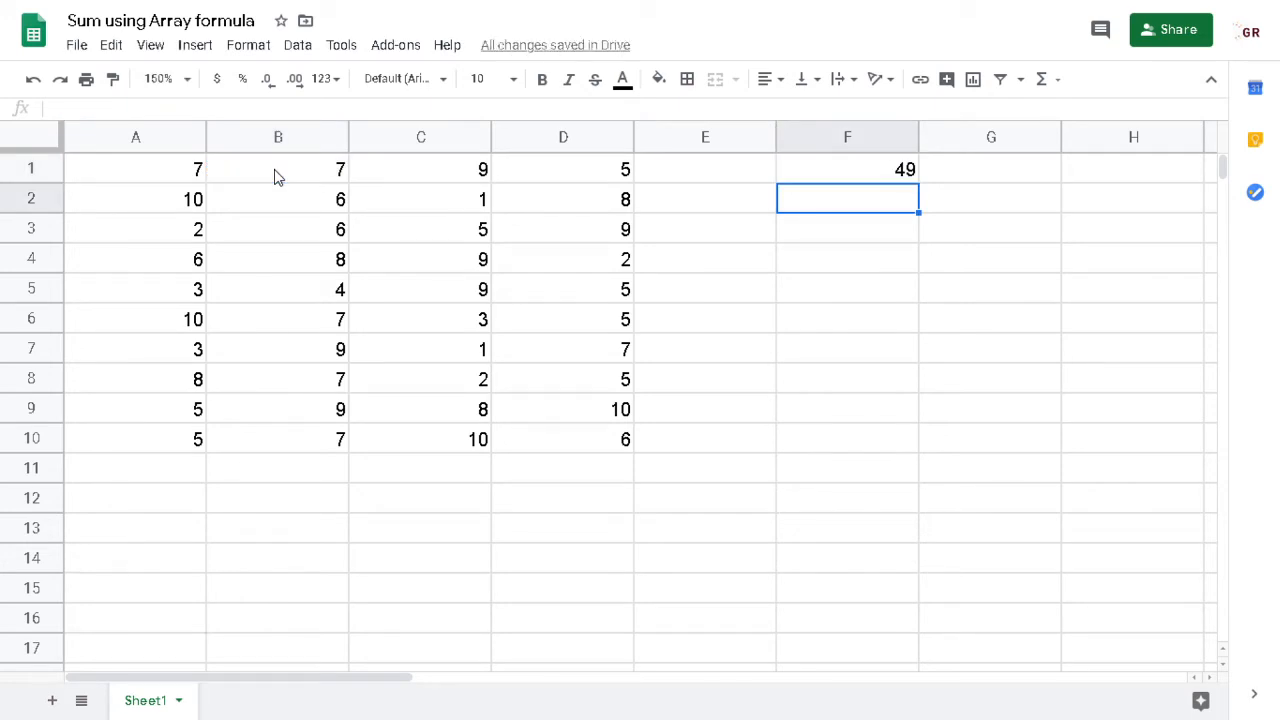
Rewrite F1 as =arrayformula(A1:A10*B1:B10) so F1:F10 show the row products.
text(=A1*B1)
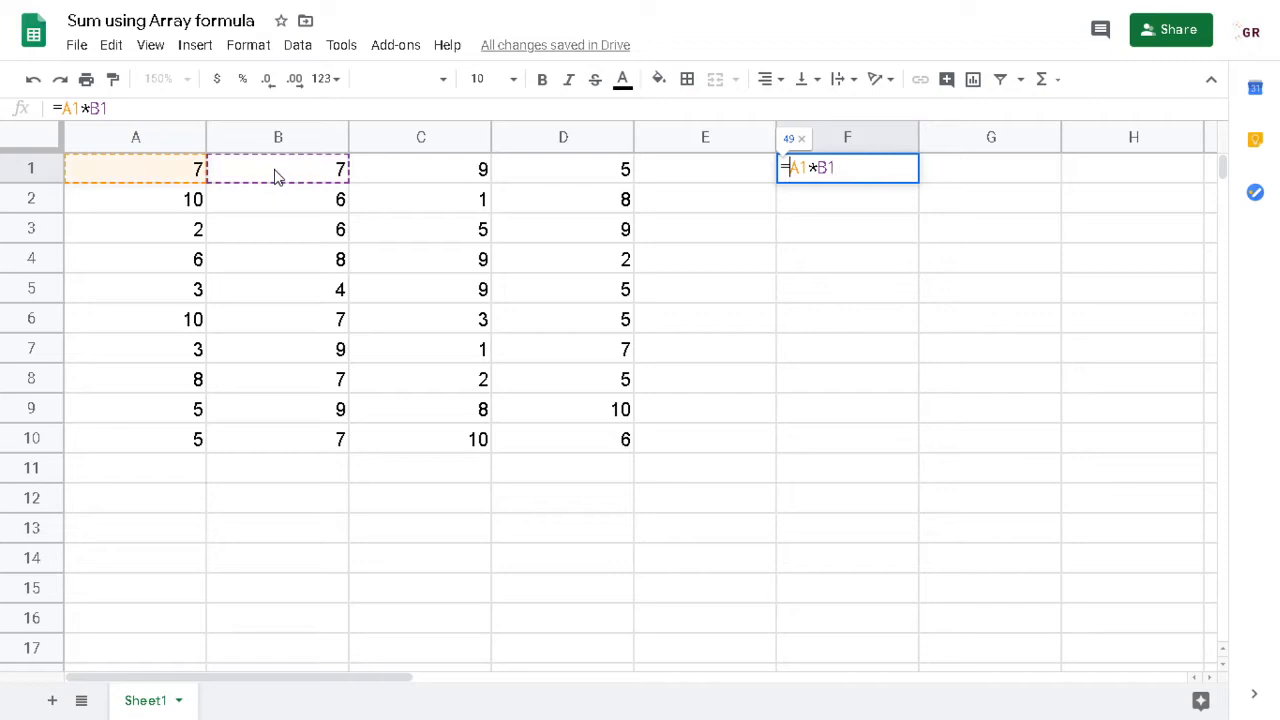
text(arrayformula()
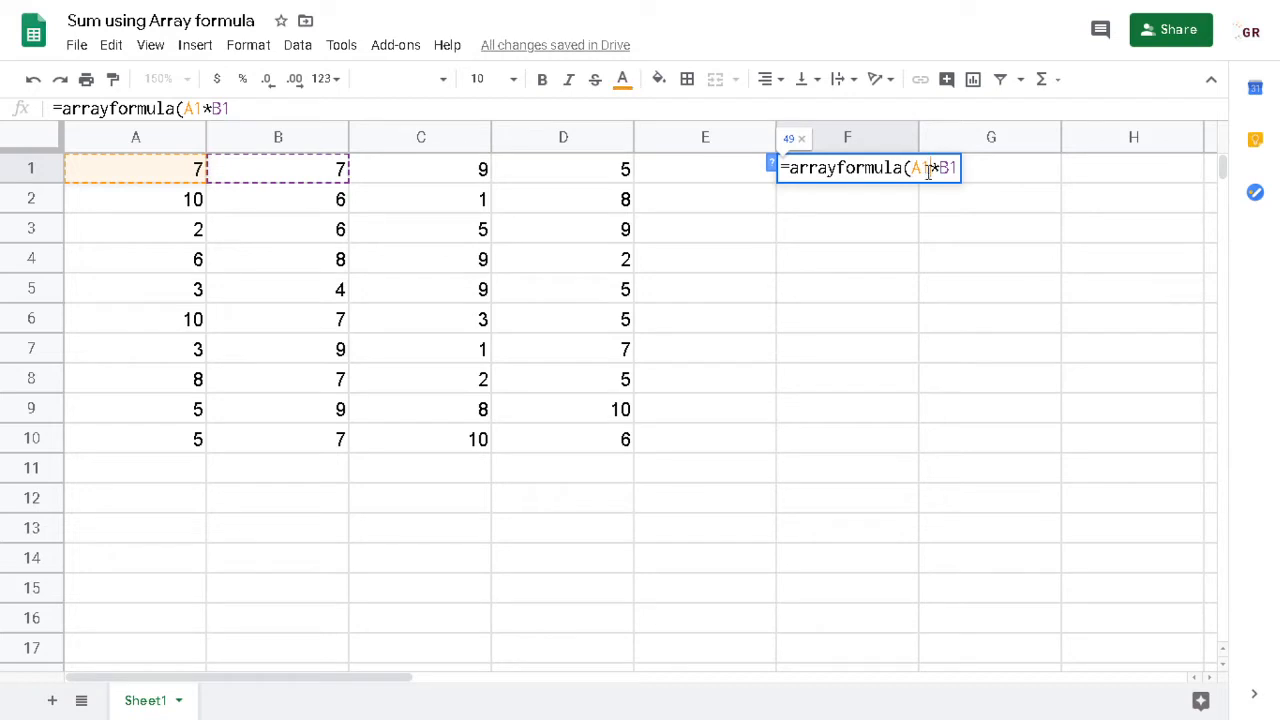
mouse_move(828, 330)
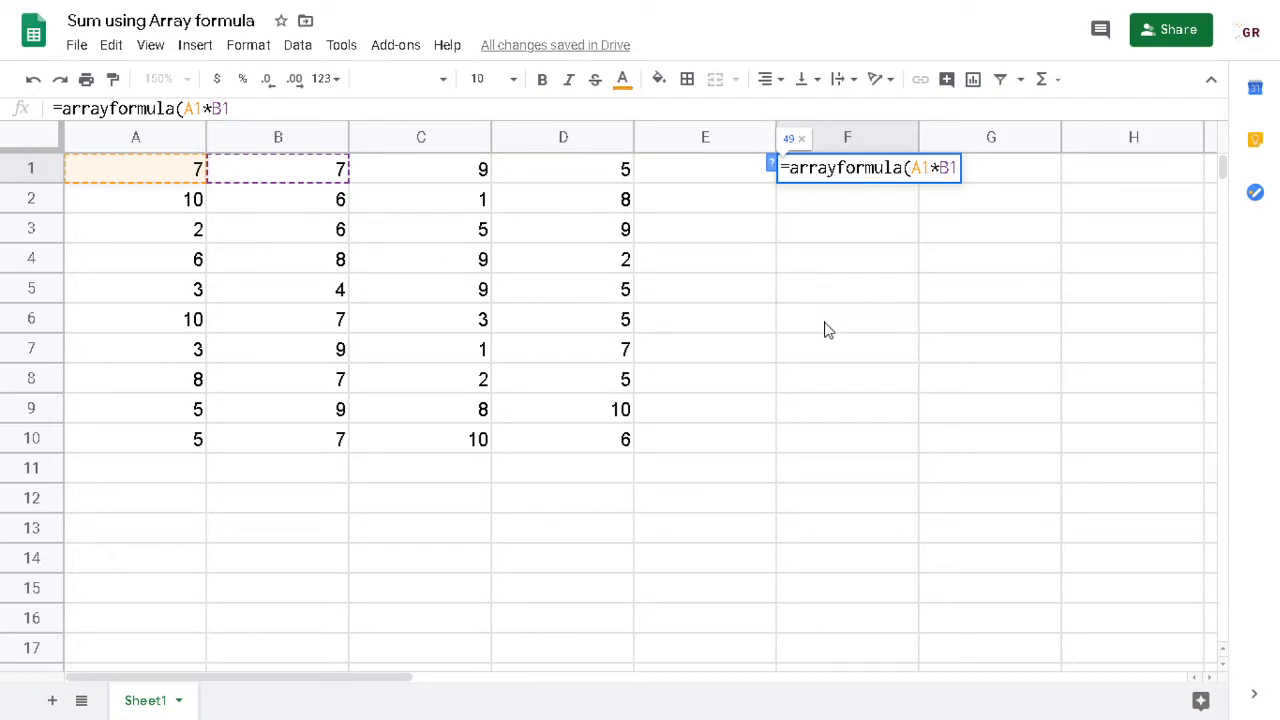
mouse_move(724, 224)
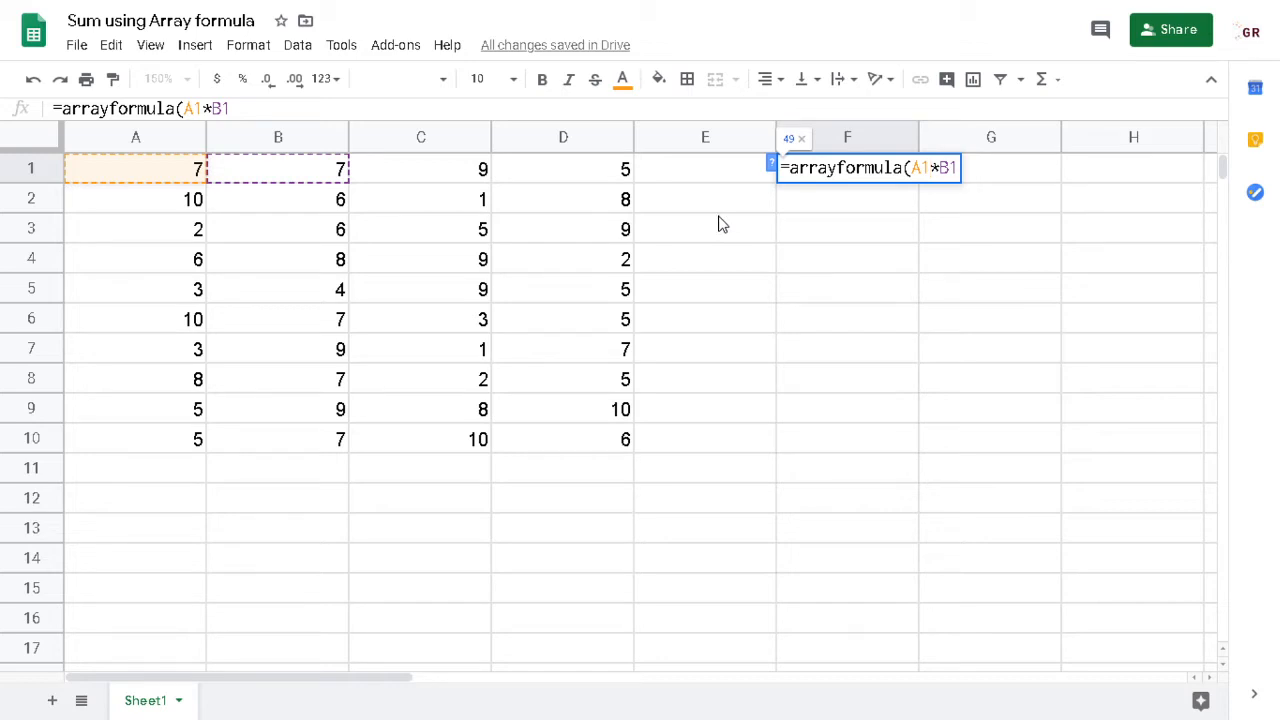
mouse_move(704, 200)
text(:A10)
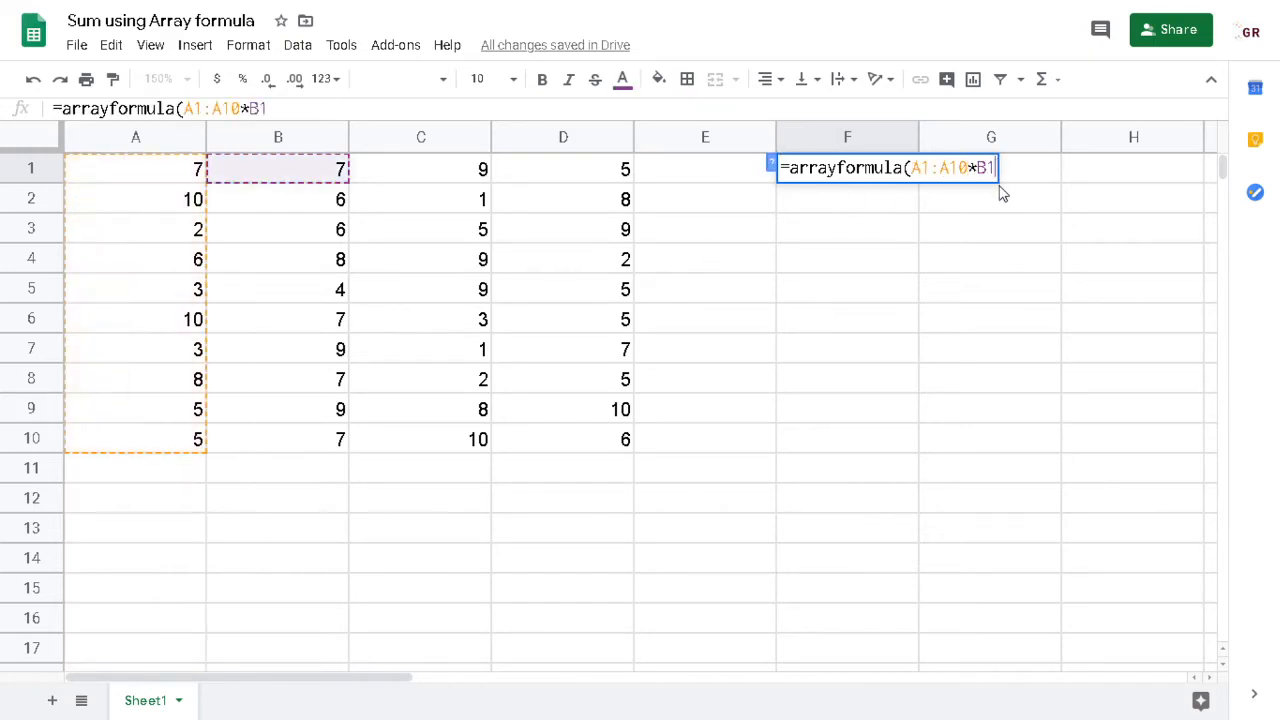
text(:B1)
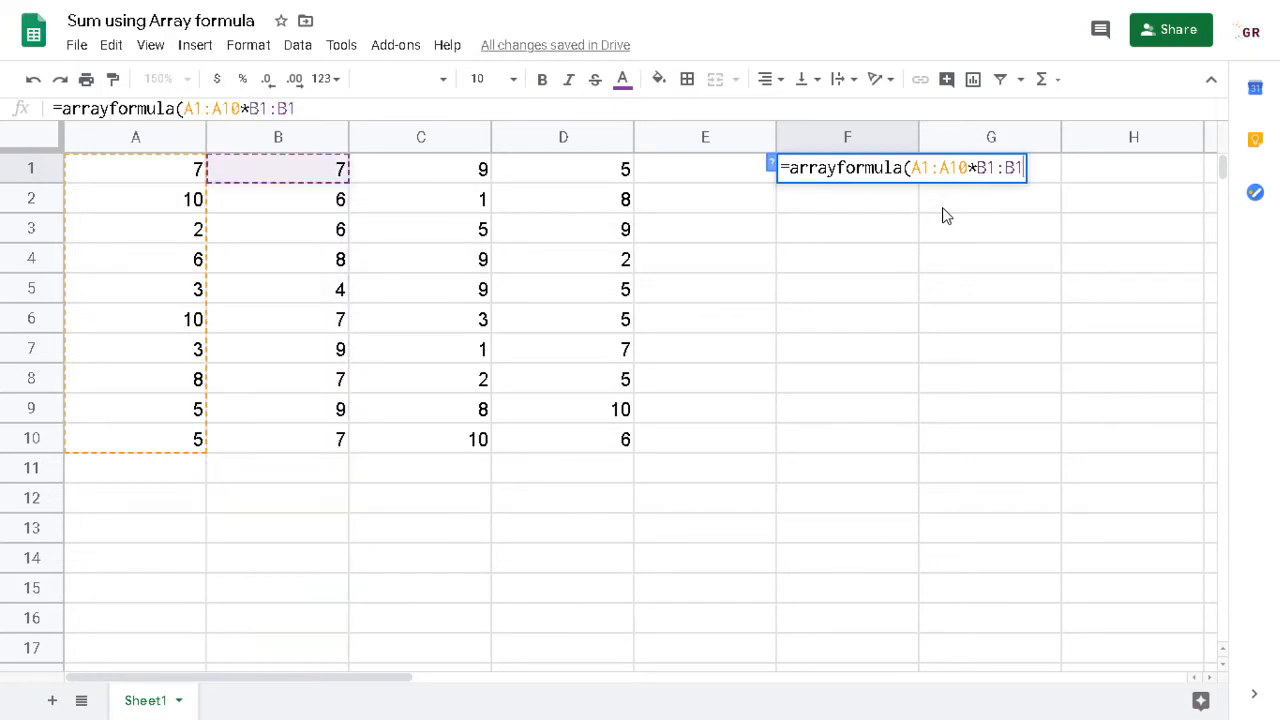
key(enter)
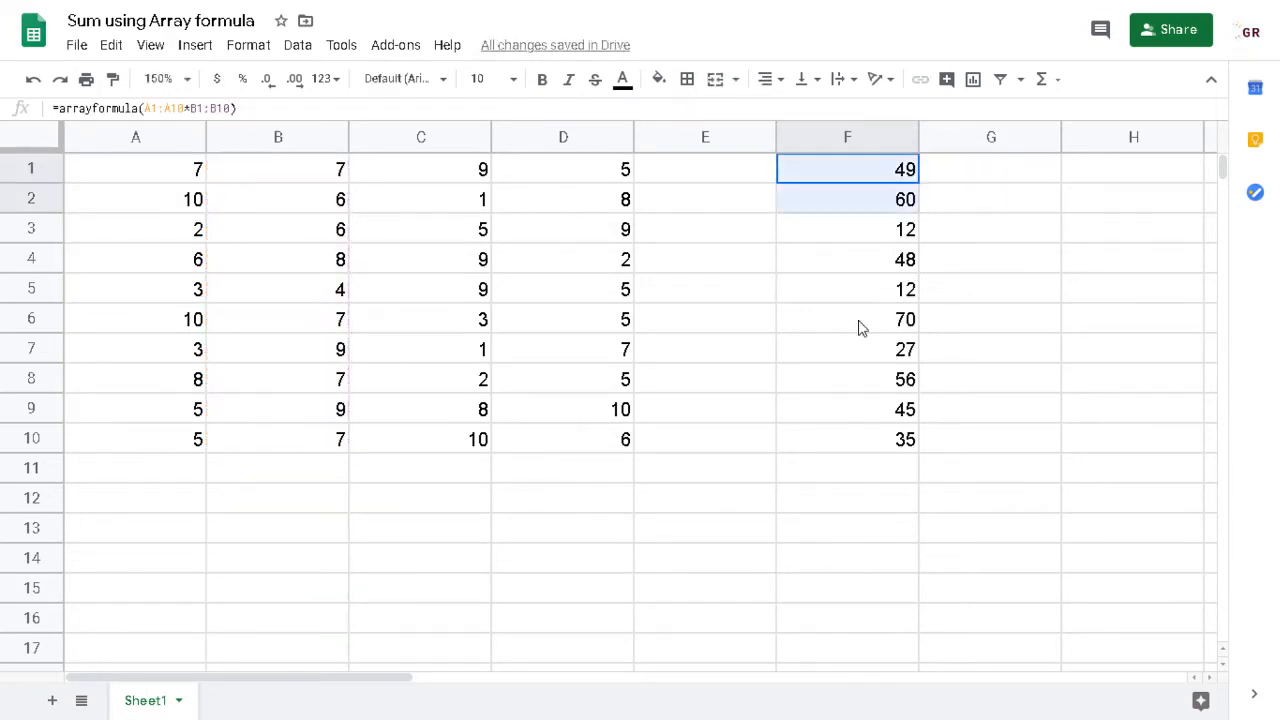
Enter the plain formula =A1*B1 in G1 after checking F4's product.
click(848, 260)
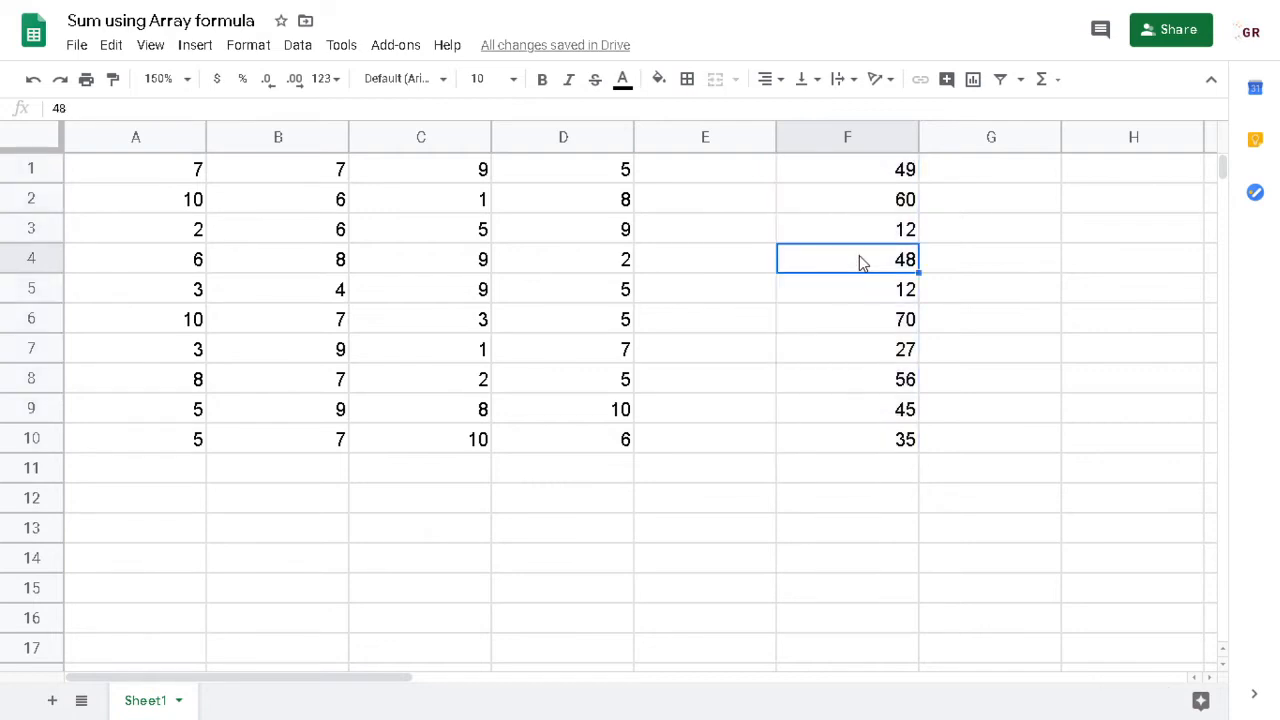
click(990, 168)
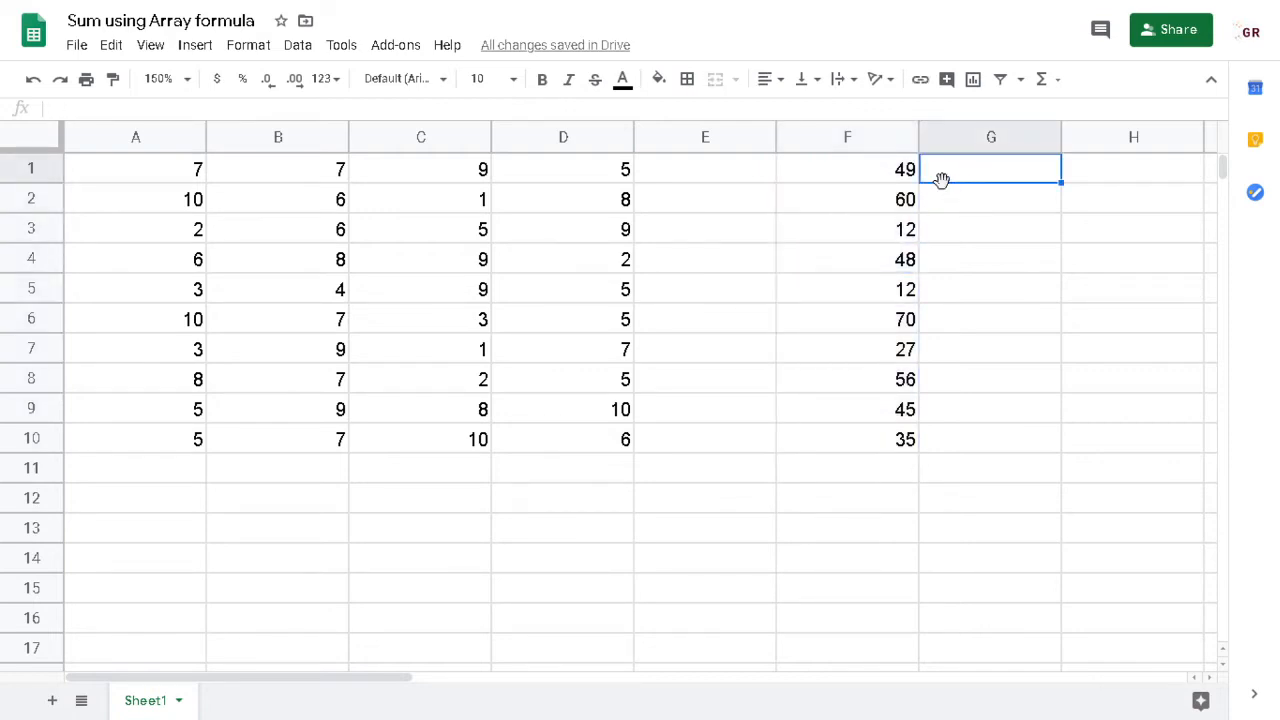
text(=A1*)
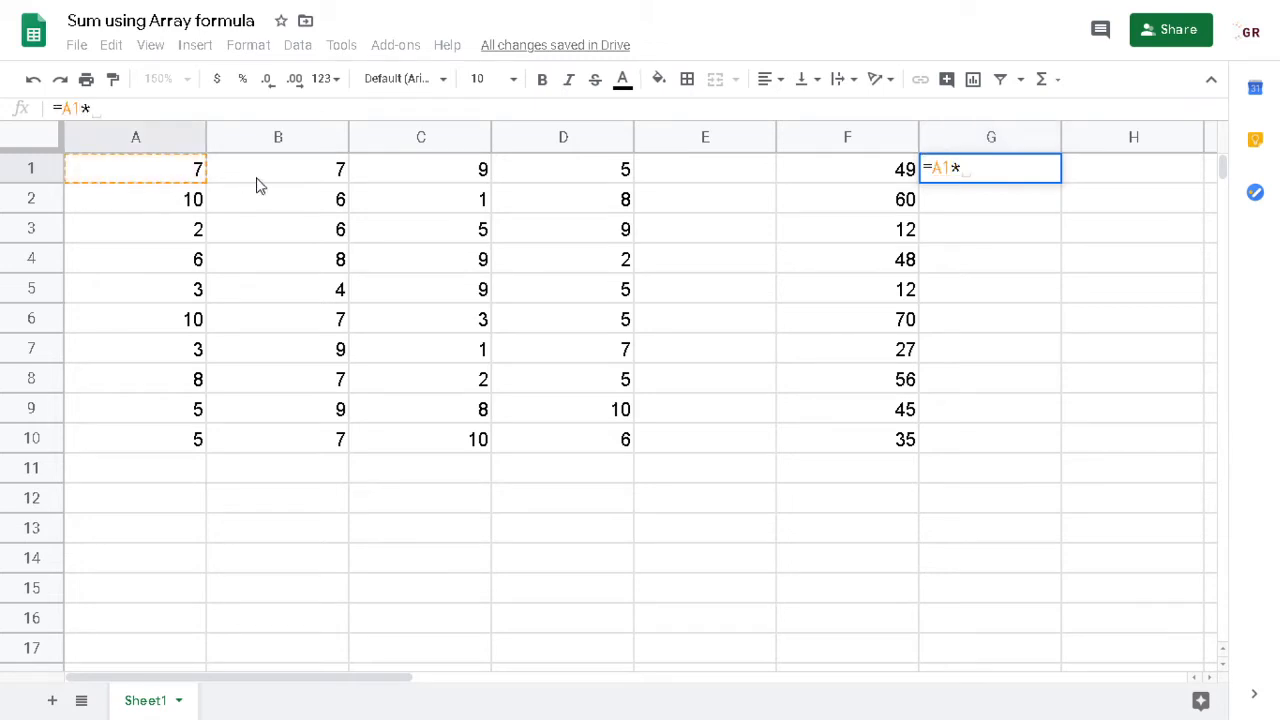
key(Enter)
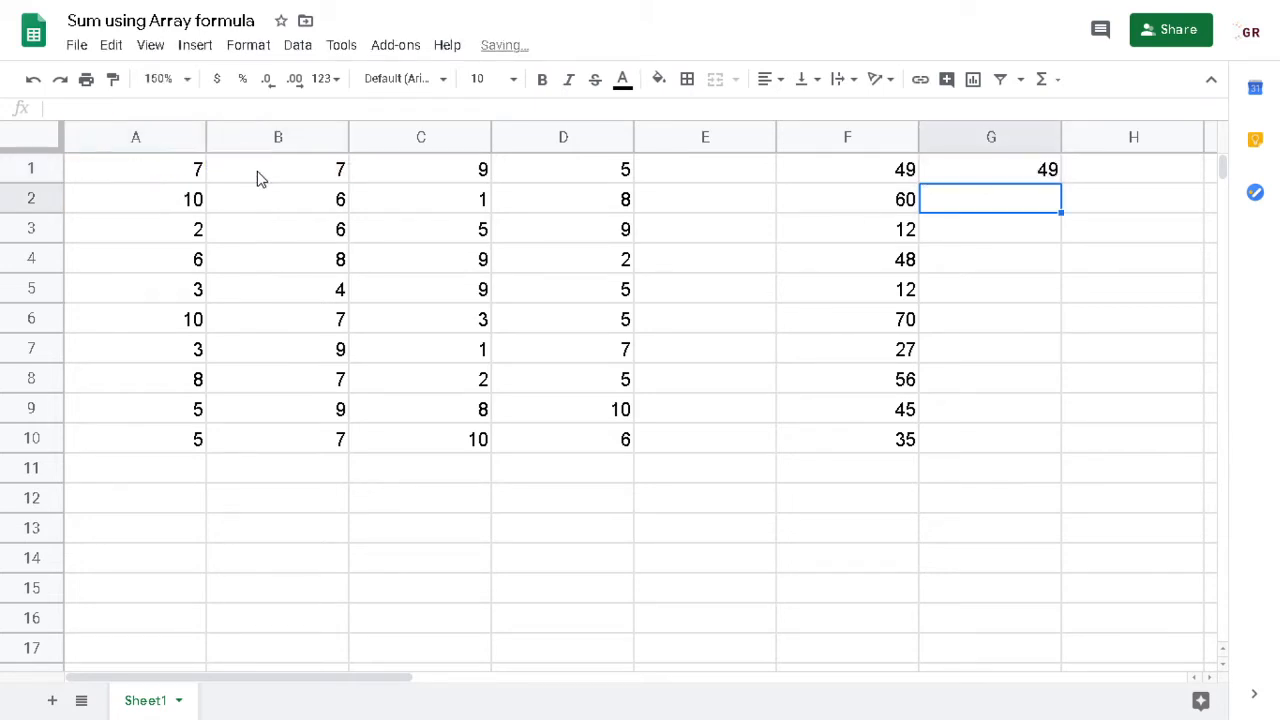
Fill G1's formula down to G10 and compare with the array formula in F1.
click(990, 168)
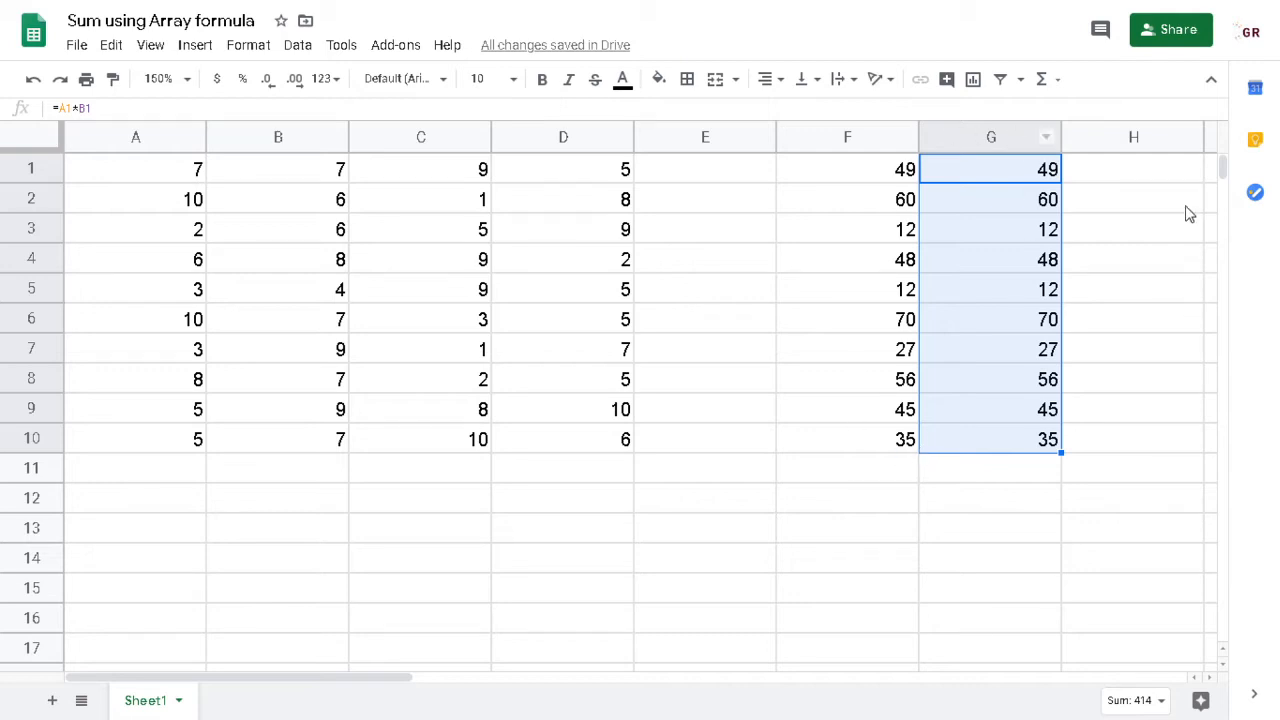
mouse_move(976, 198)
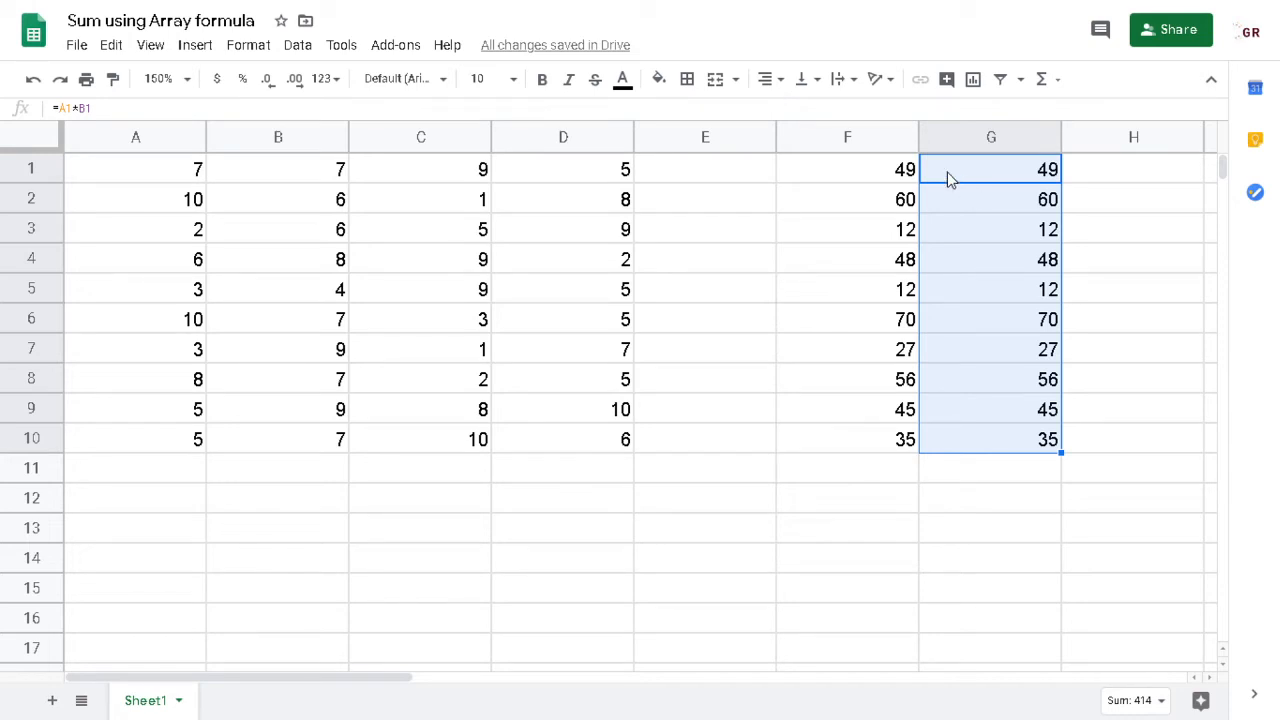
click(848, 168)
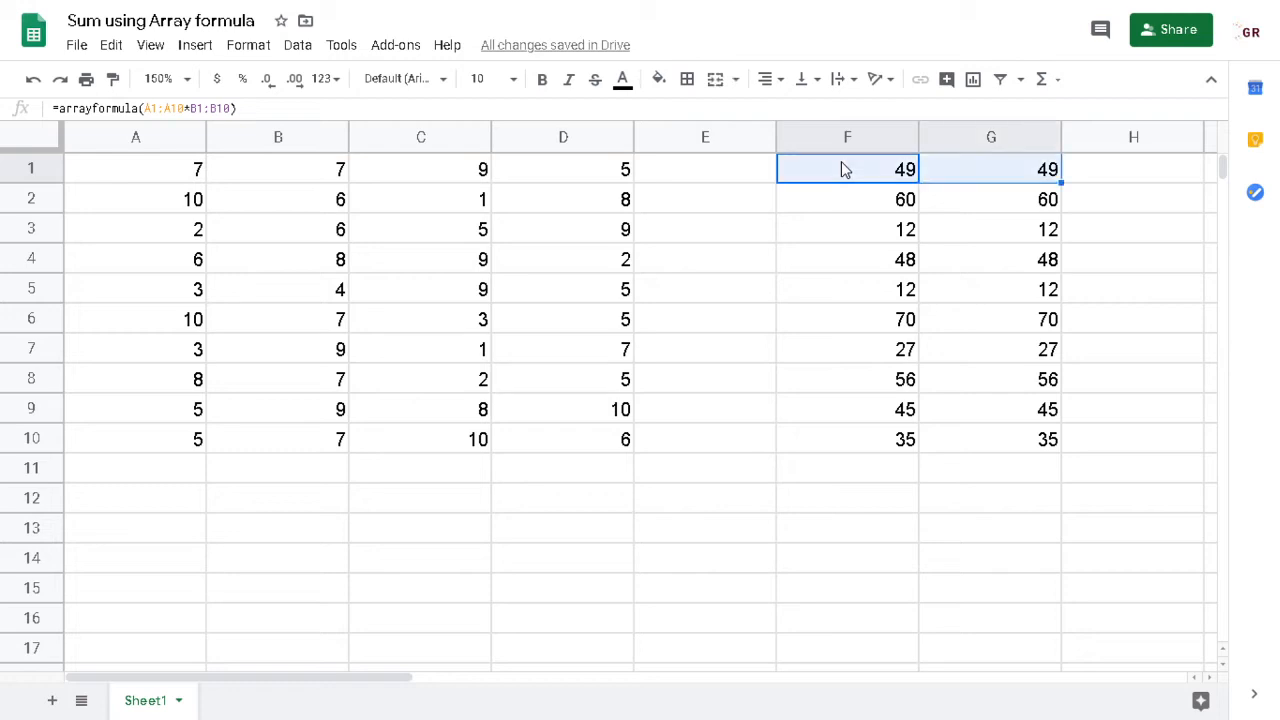
Clear columns F and G and enter =SUM(A1:D1) in F1.
key(Delete)
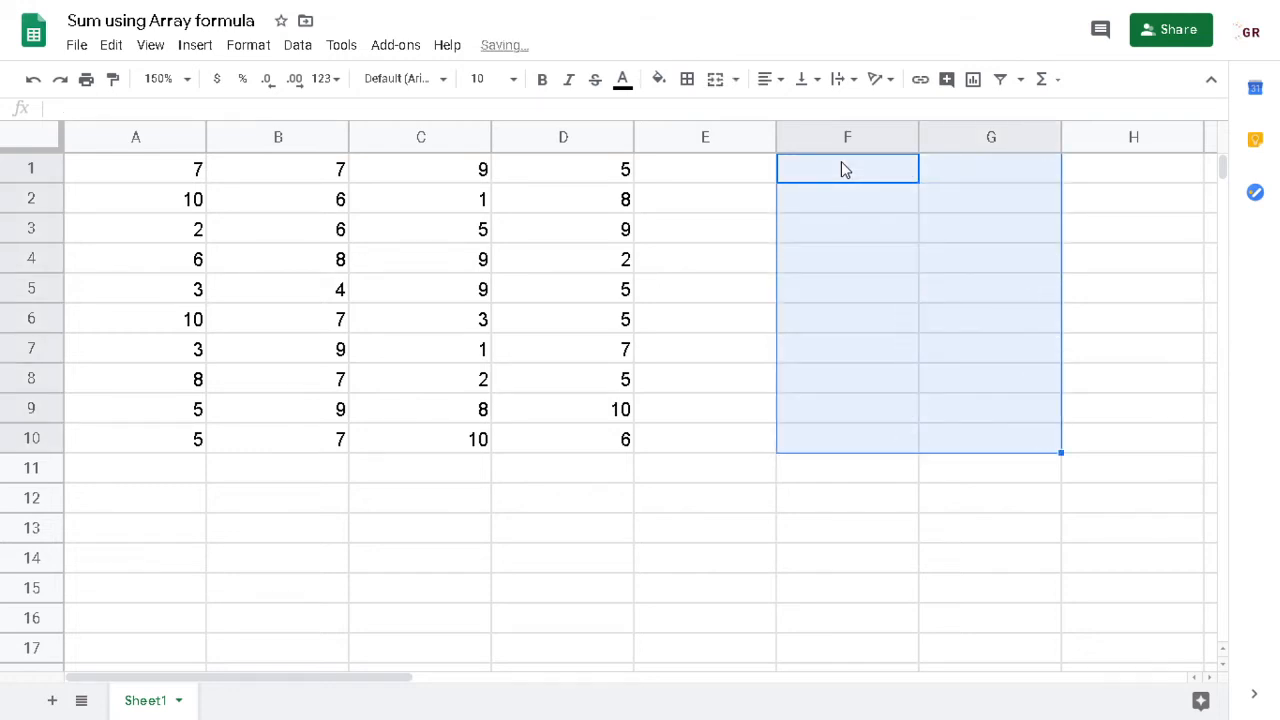
text(=s)
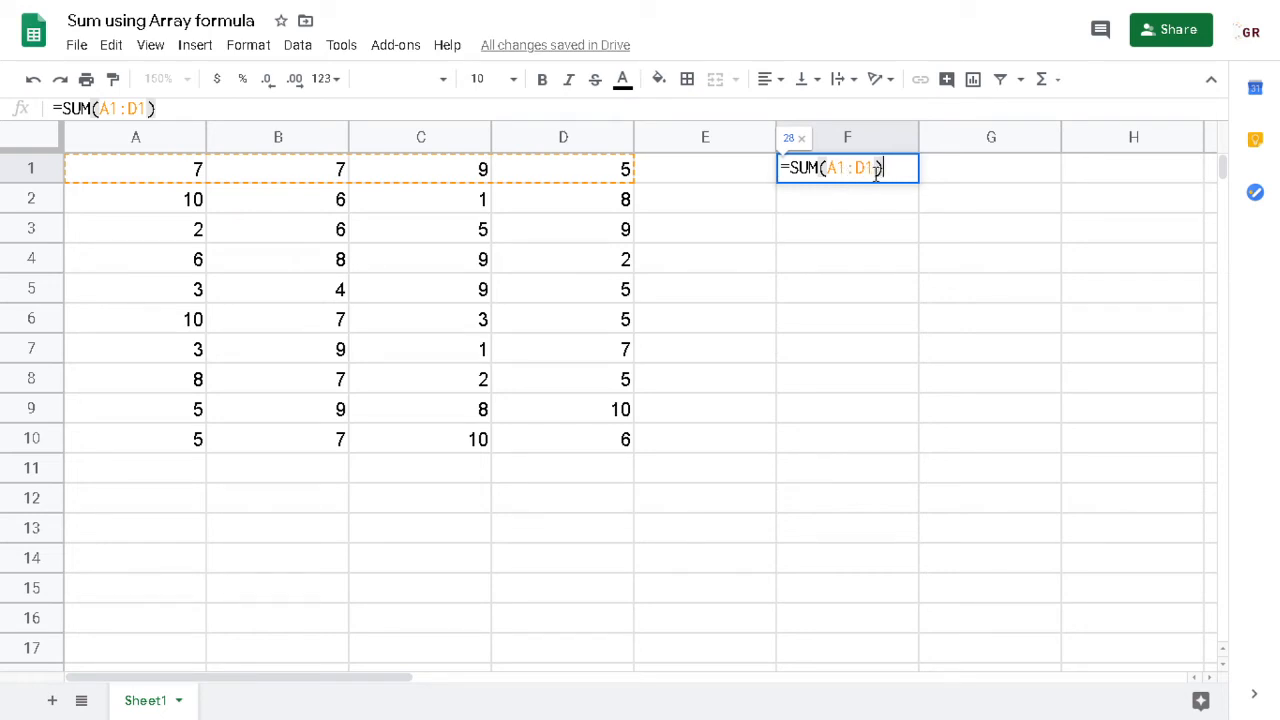
key(Enter)
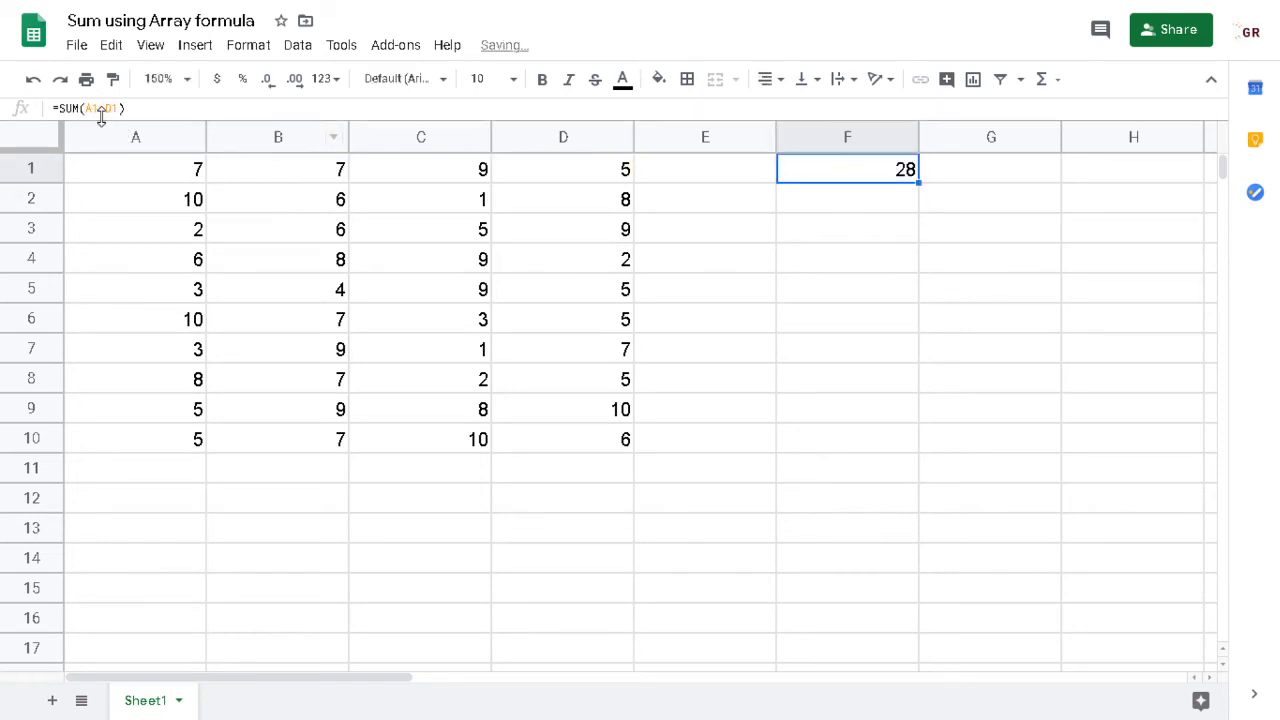
Wrap it as =arrayformula(SUM(A1:D10)), returning the single total 248.
text(array)
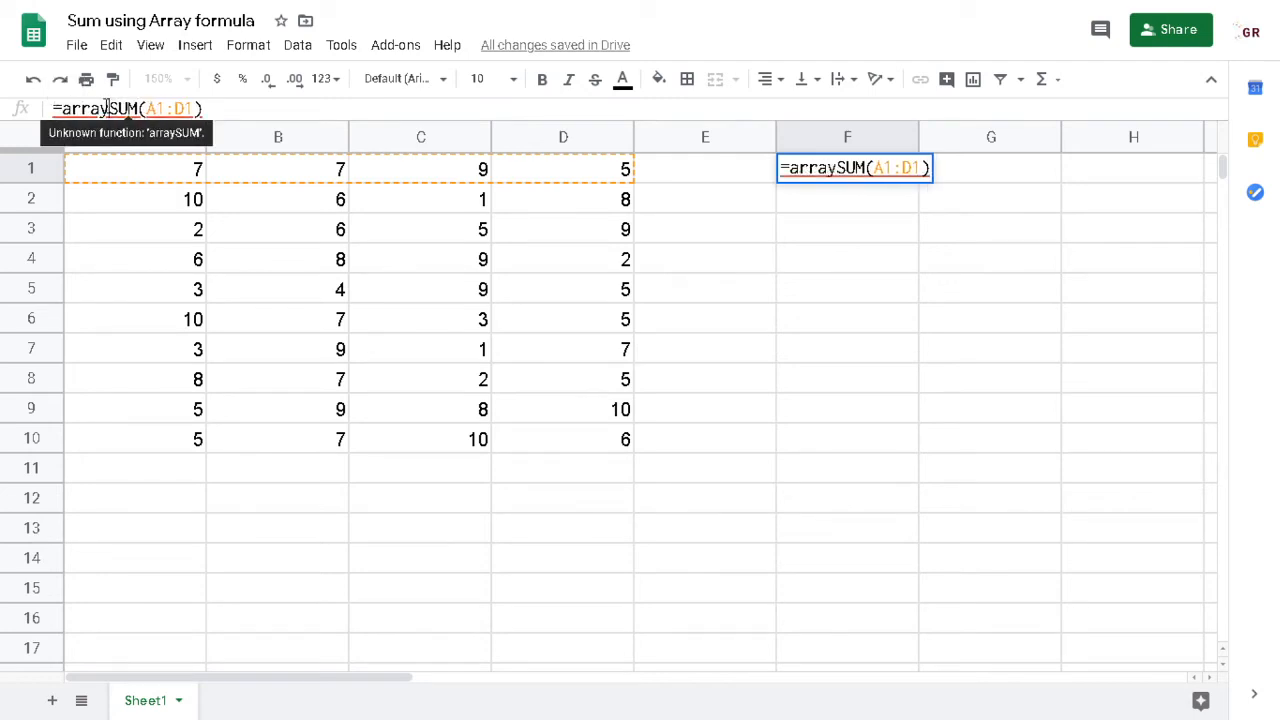
text(formula()
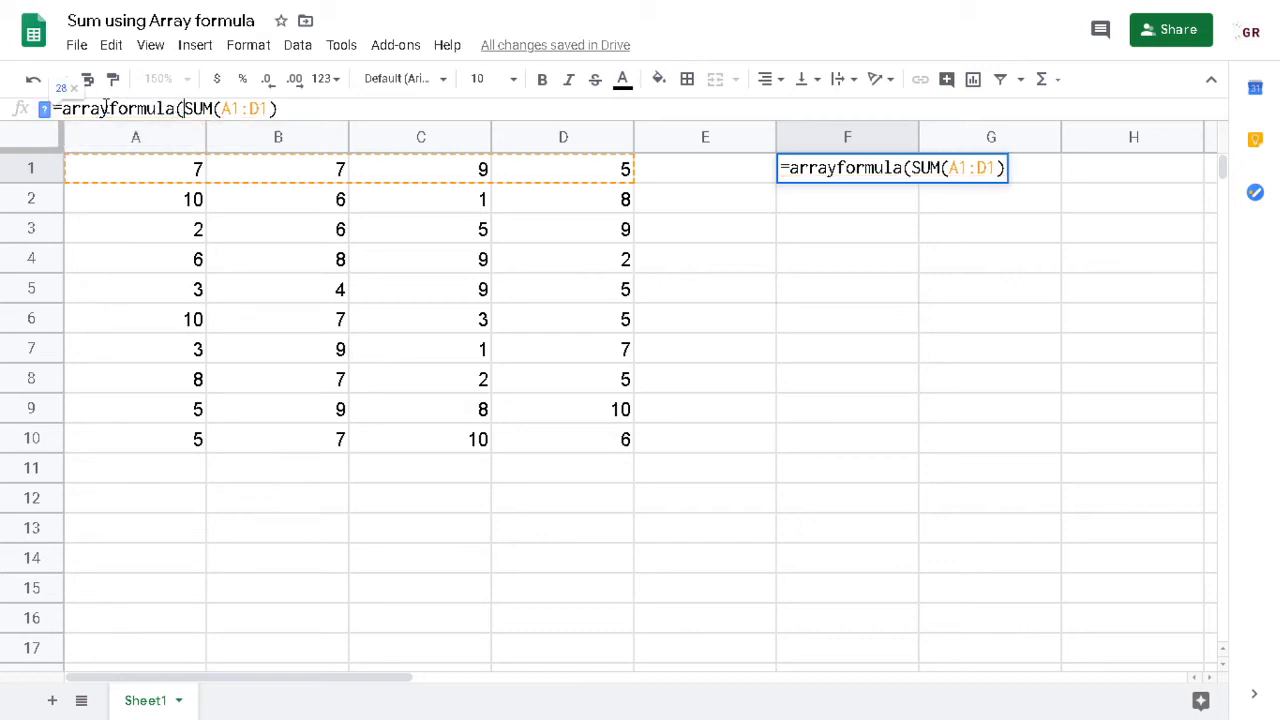
text())
key(enter)
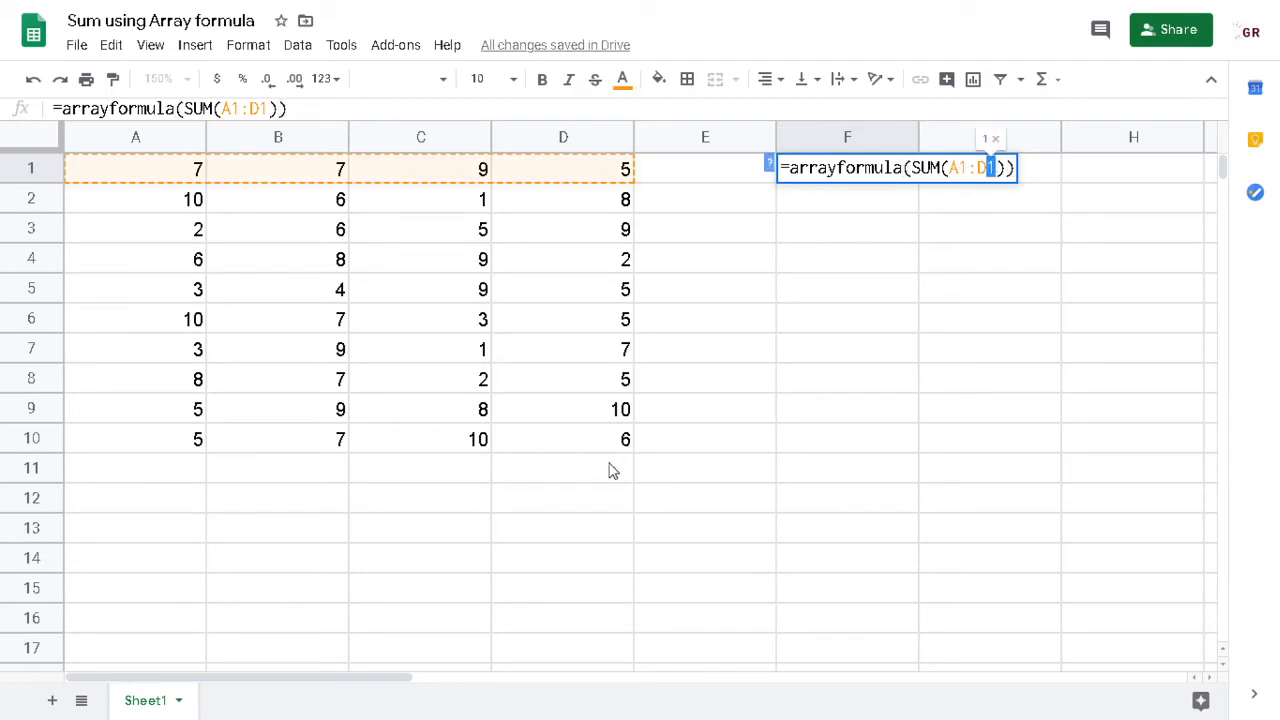
key(enter)
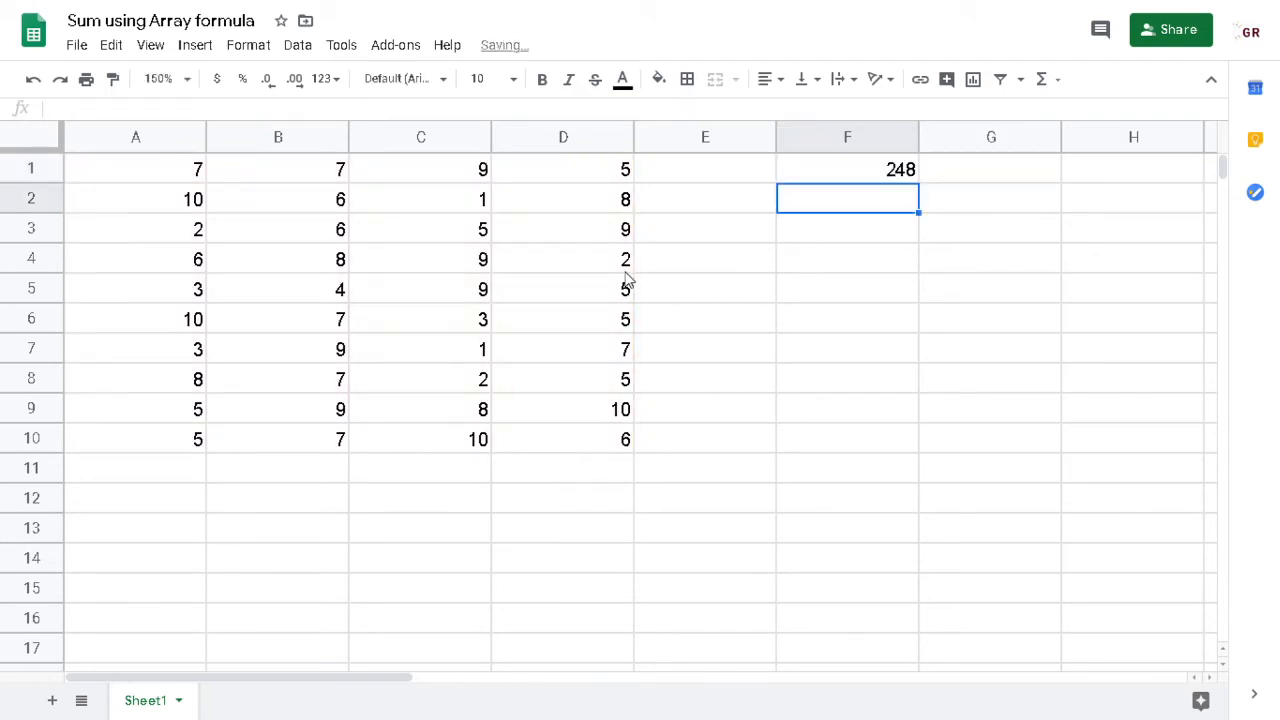
Check that A1:D10 sums to 248 in the status bar, then reopen F1's formula for editing.
click(848, 168)
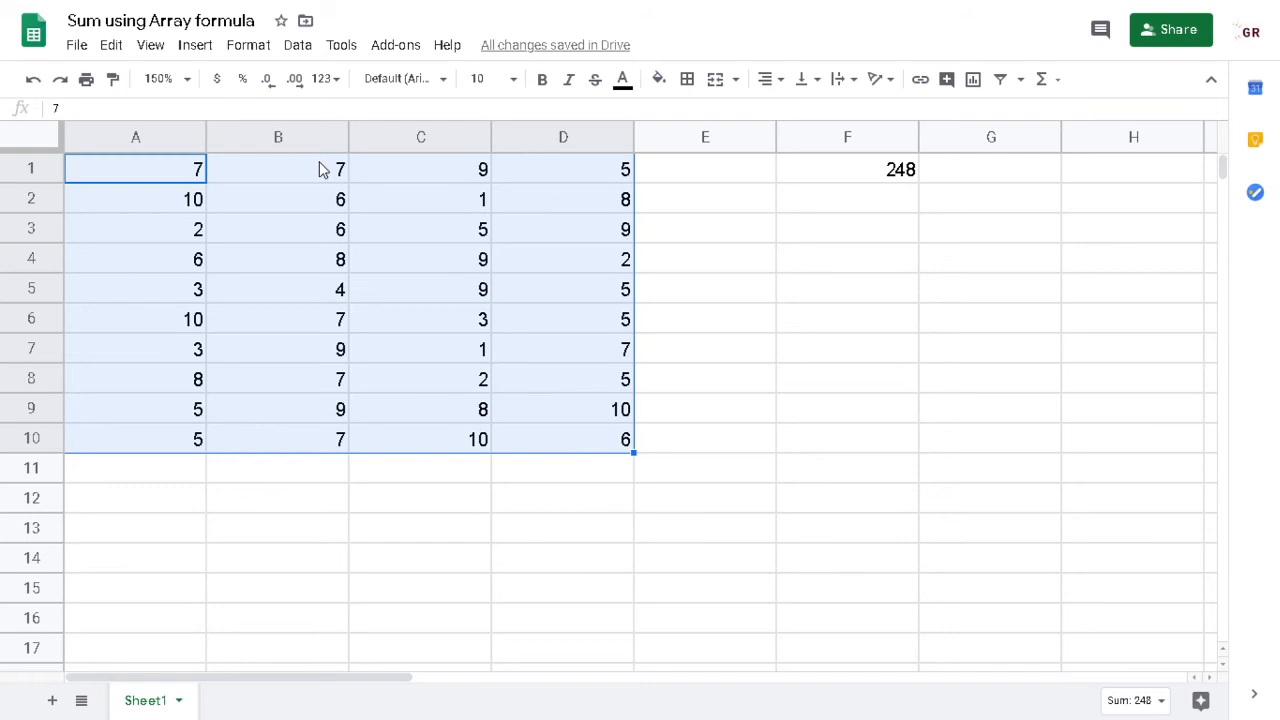
mouse_move(392, 148)
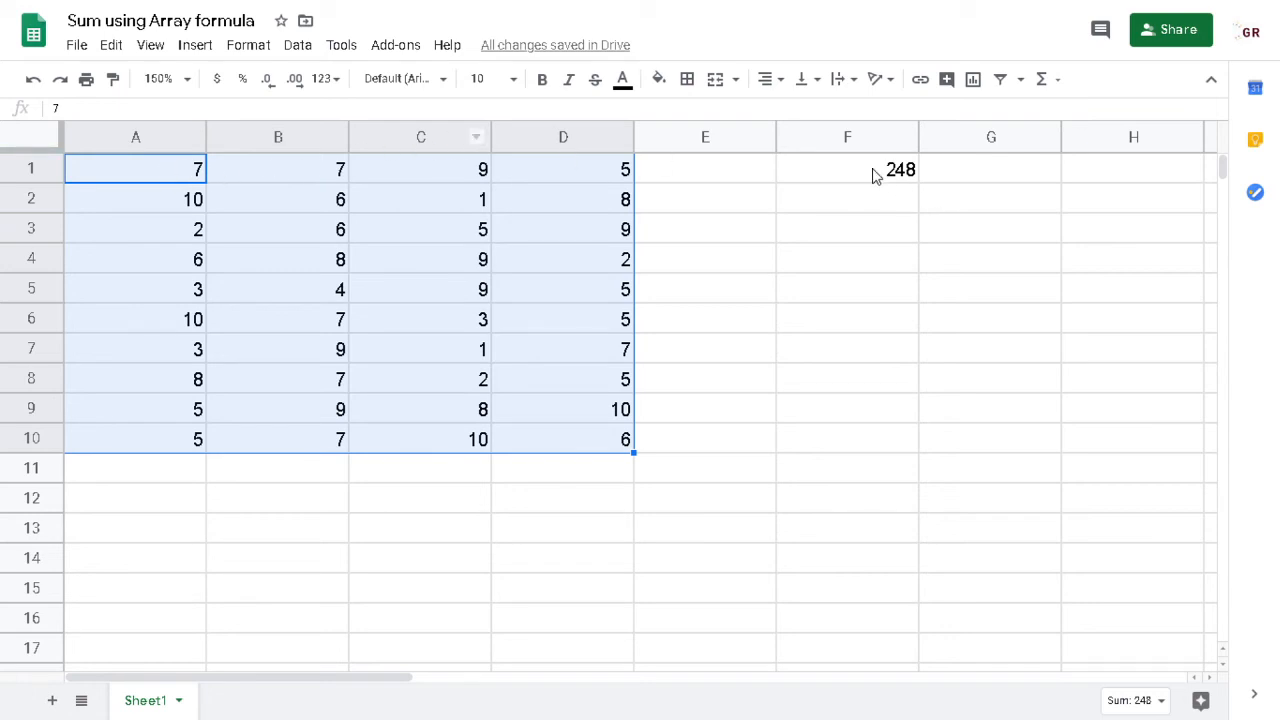
click(848, 168)
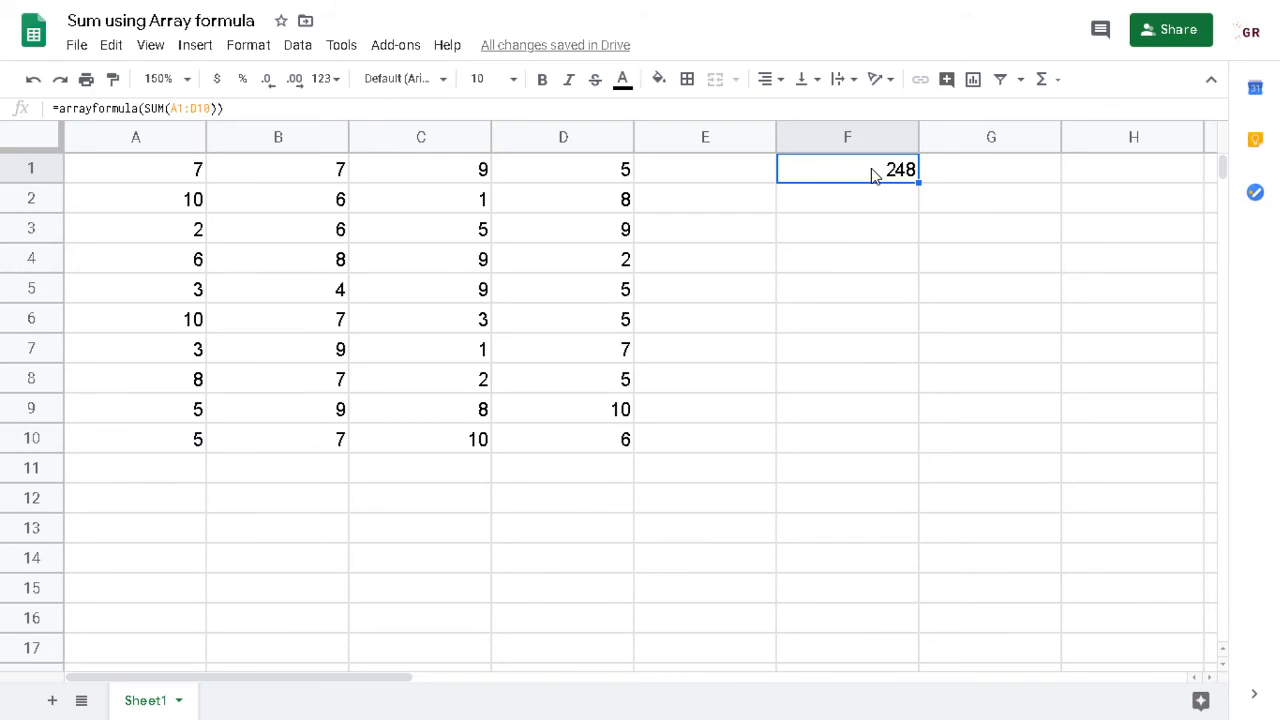
double_click(848, 168)
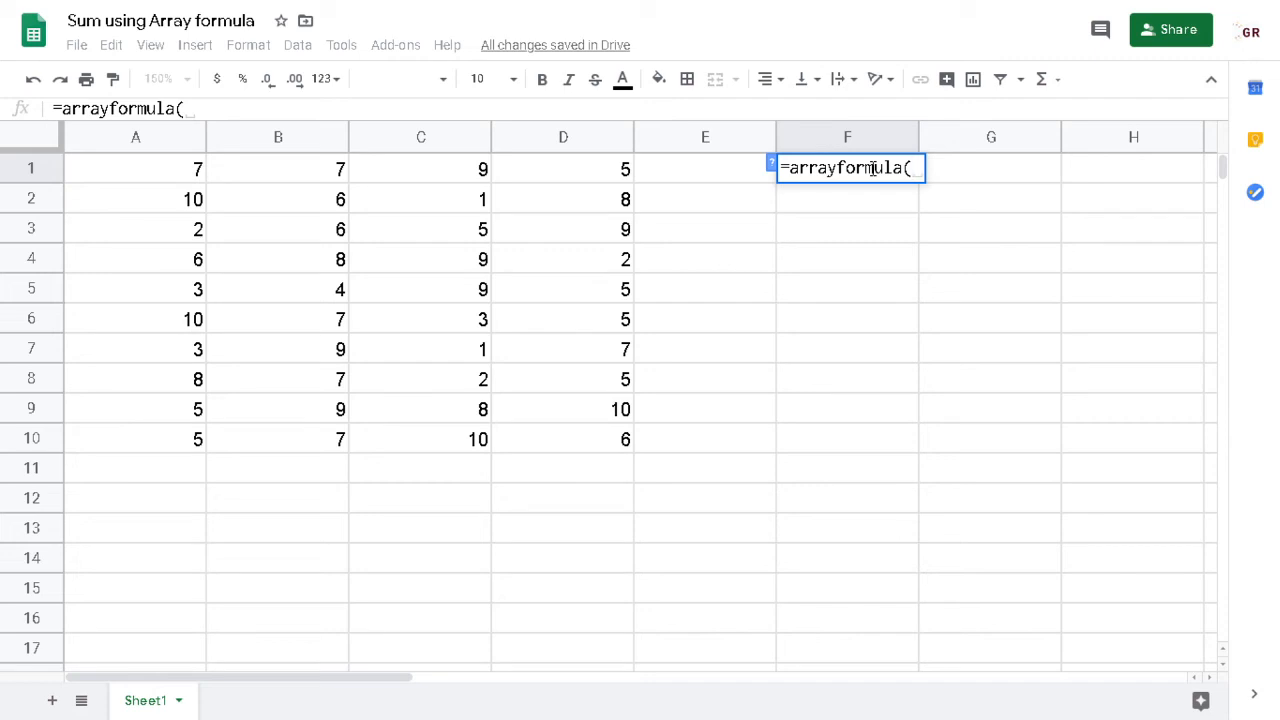
Enter =arrayformula(A1:A10+B1:B10+C1:C10+D1:D10) in F1, filling F1:F10 with row totals.
text(A1:A10+)
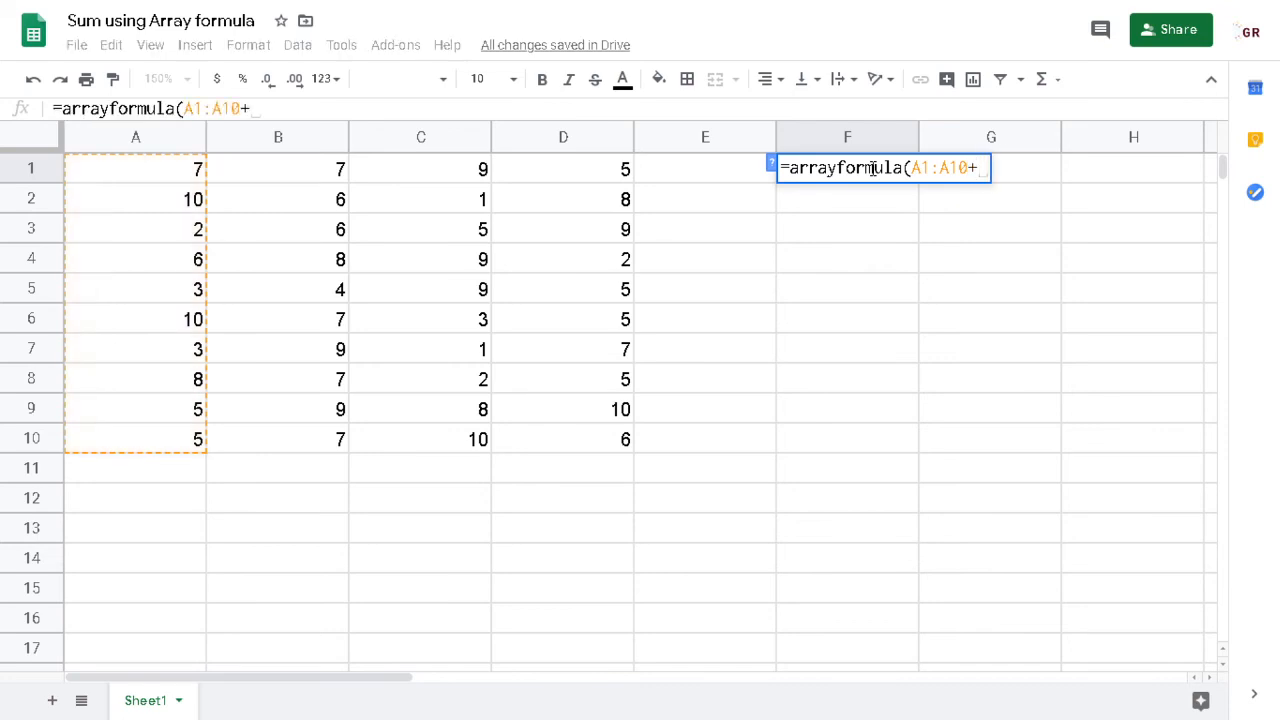
text(B1:B10)
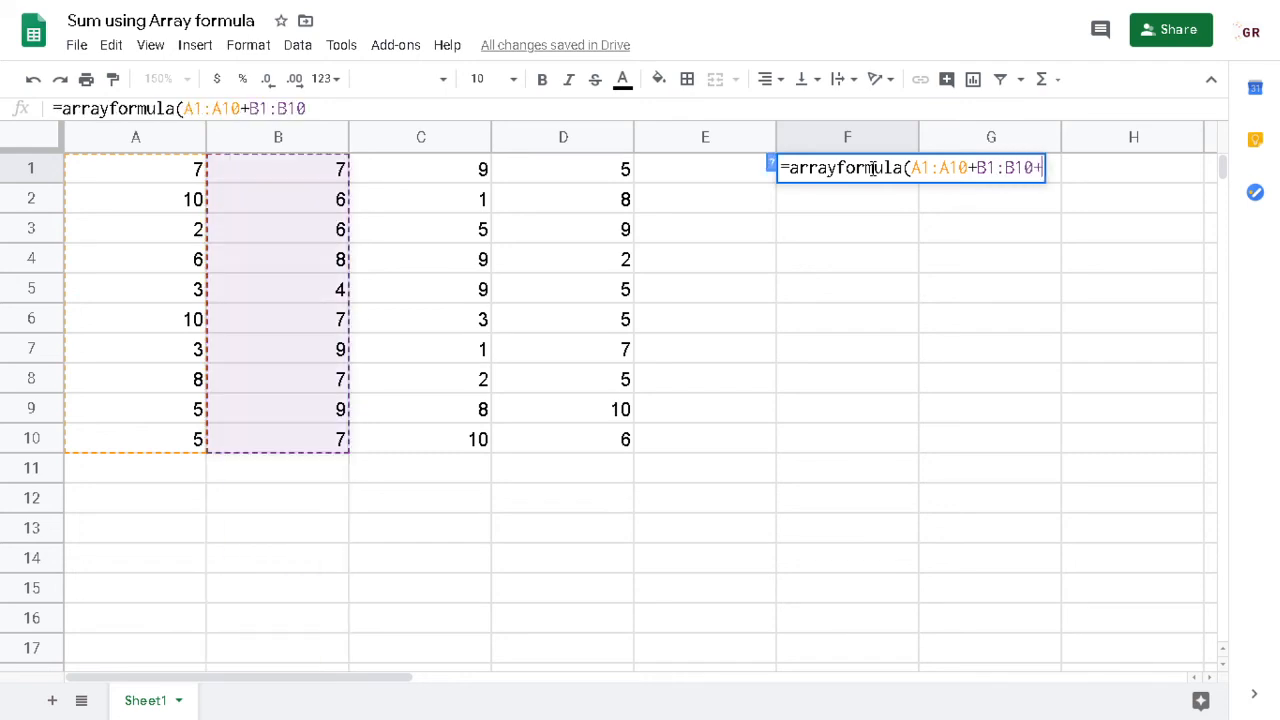
text(+C1:C10+D1:D10))
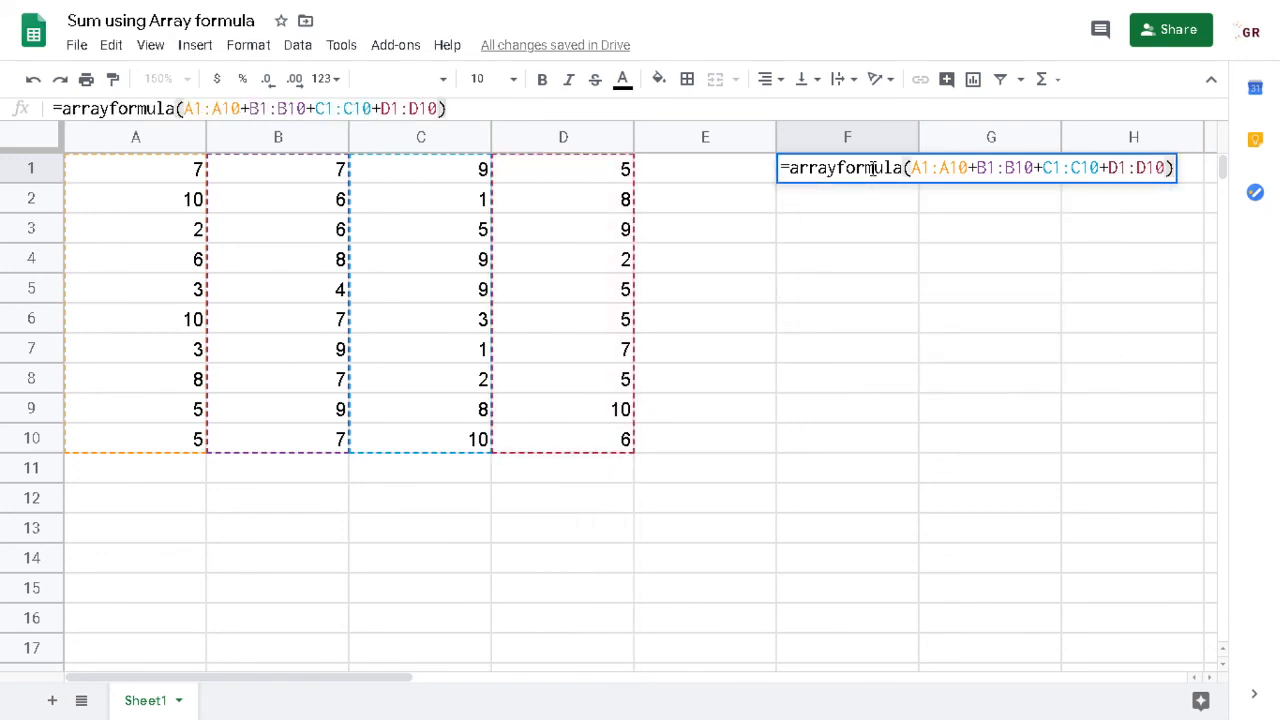
key(enter)
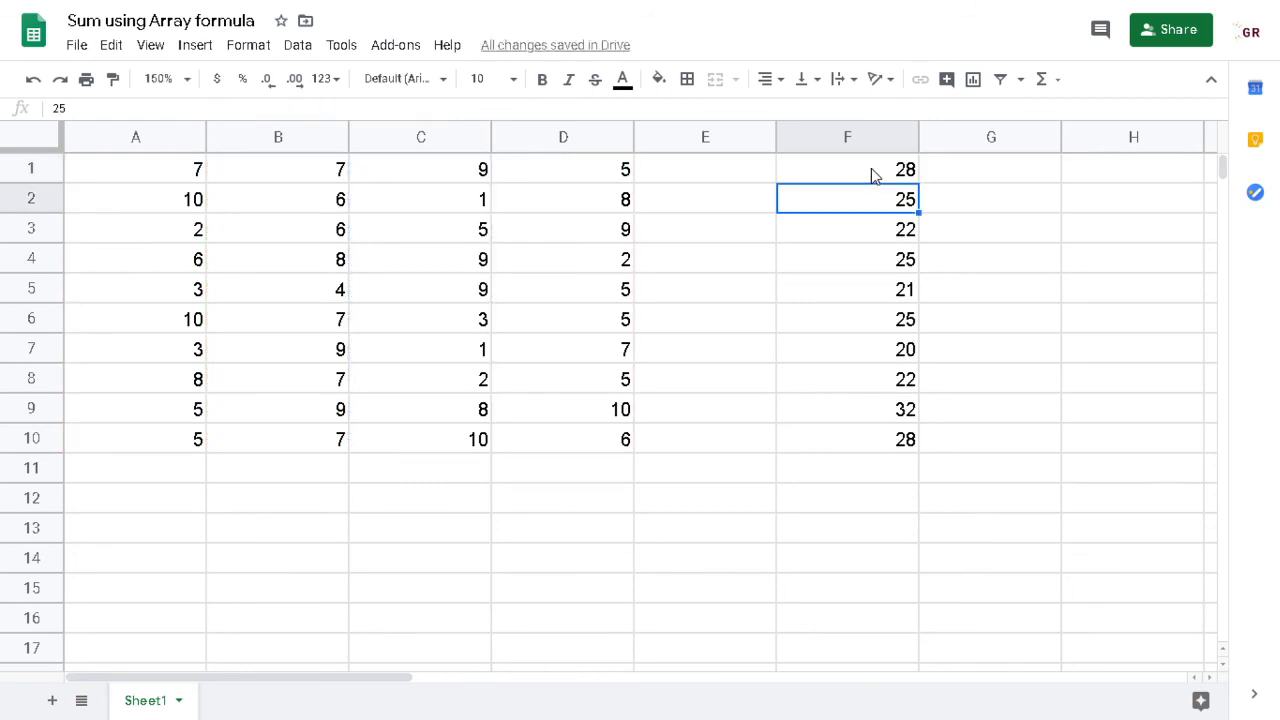
mouse_move(138, 174)
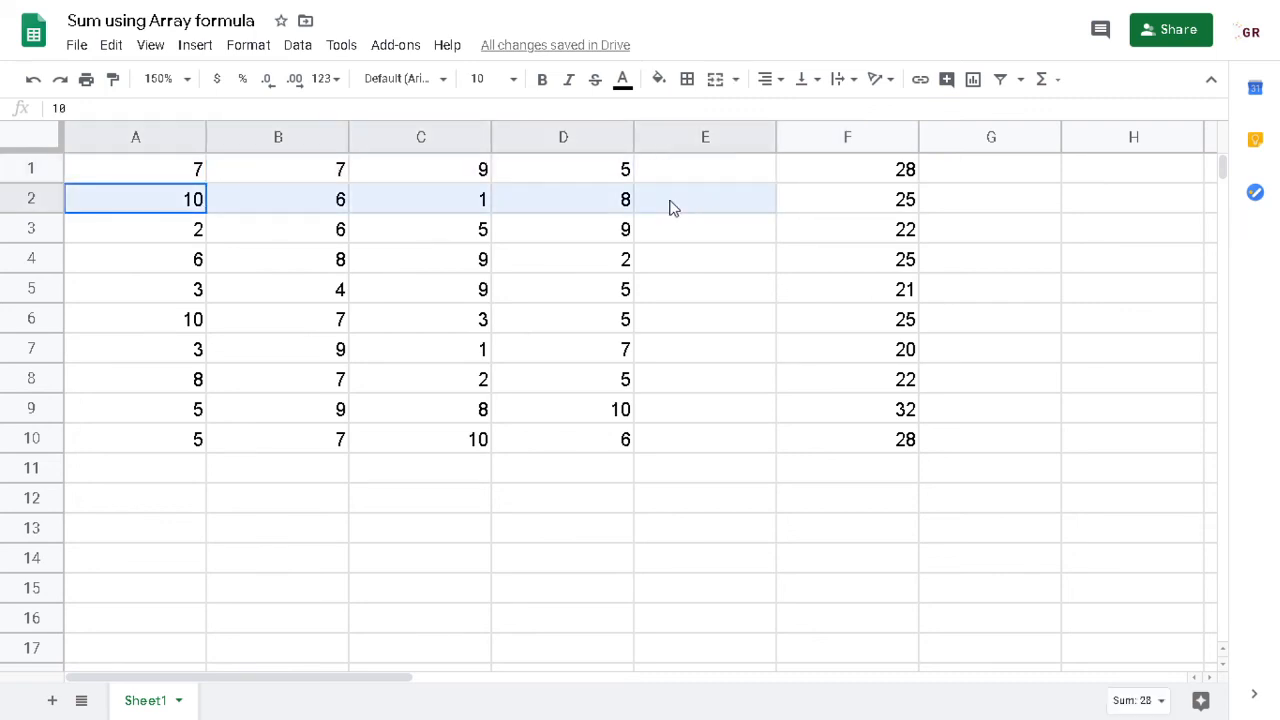
click(136, 228)
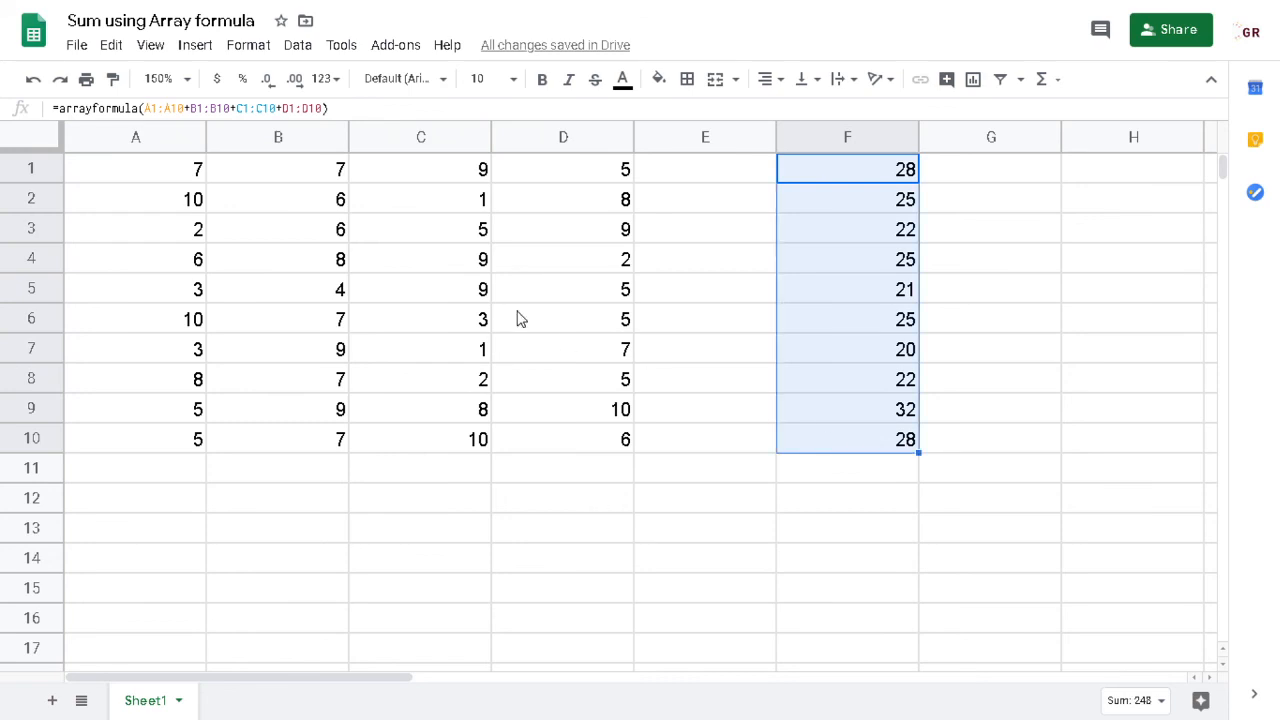
mouse_move(490, 276)
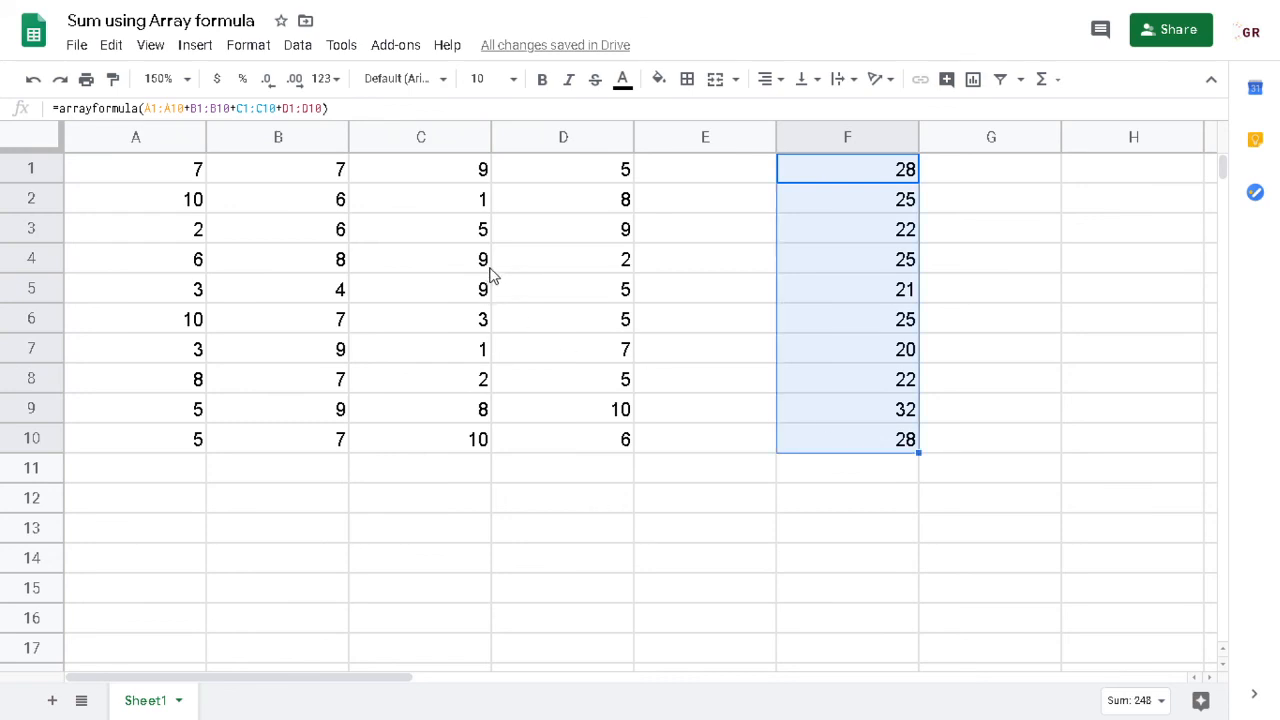